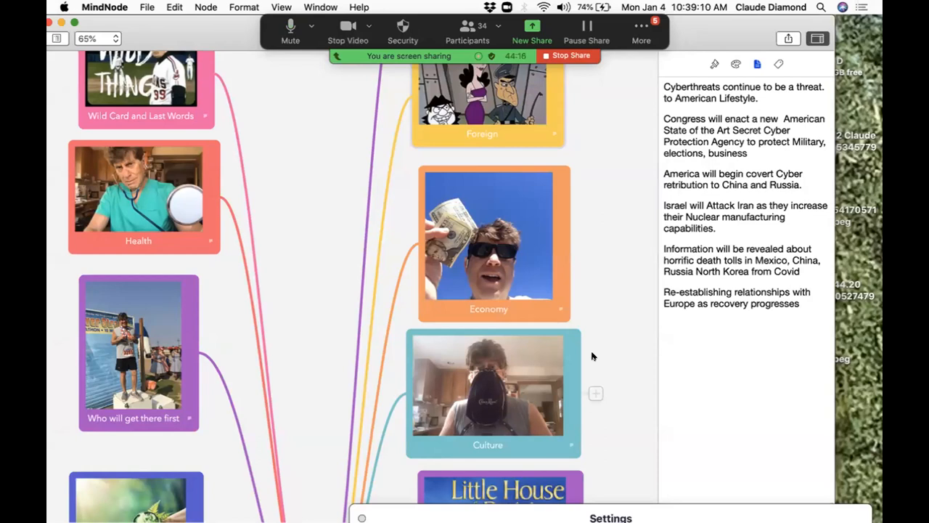
pyautogui.scroll(-3)
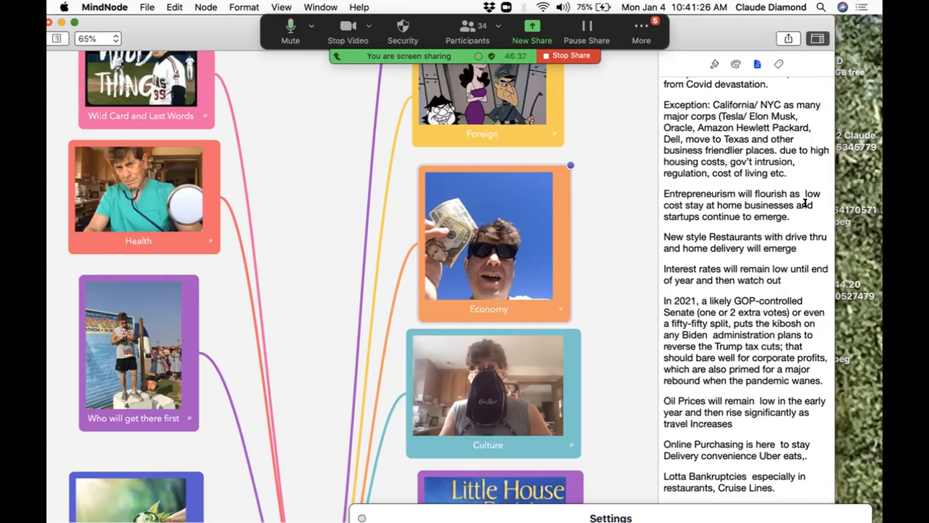
pyautogui.scroll(-3)
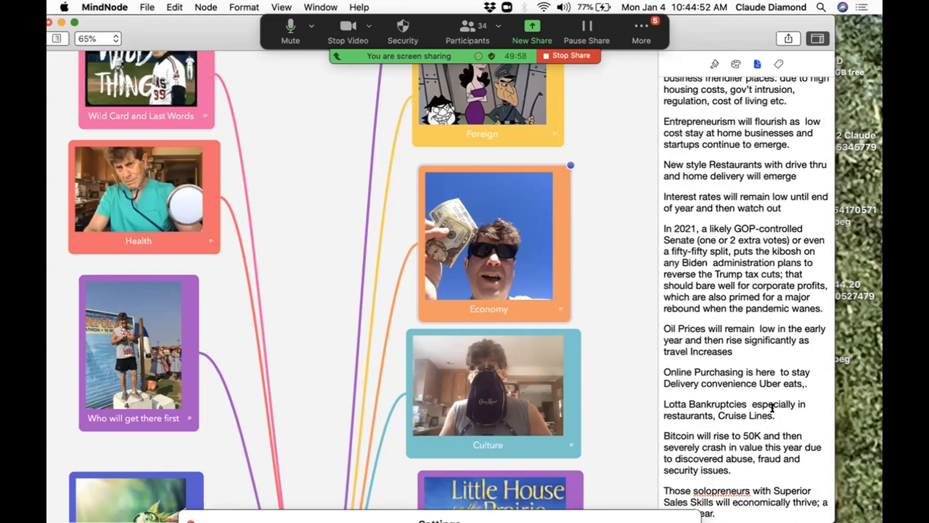
pyautogui.moveTo(795, 421)
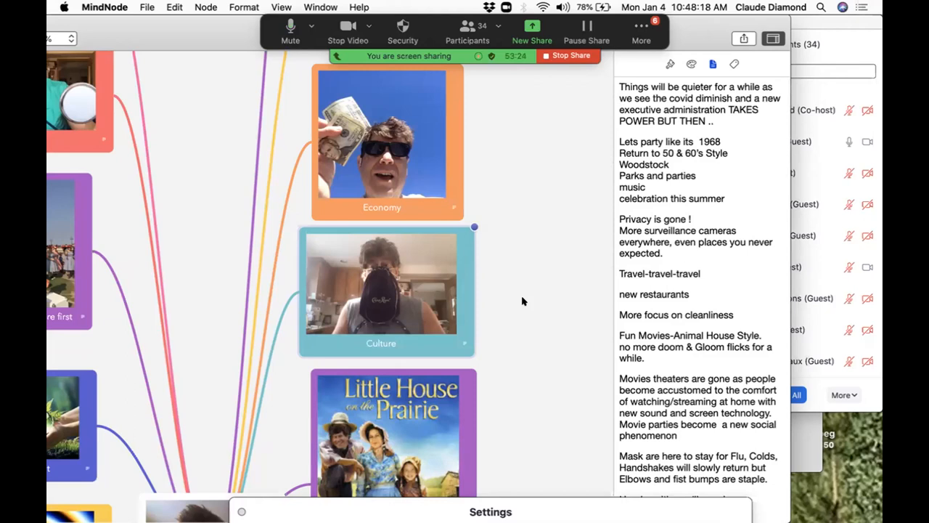
pyautogui.scroll(-3)
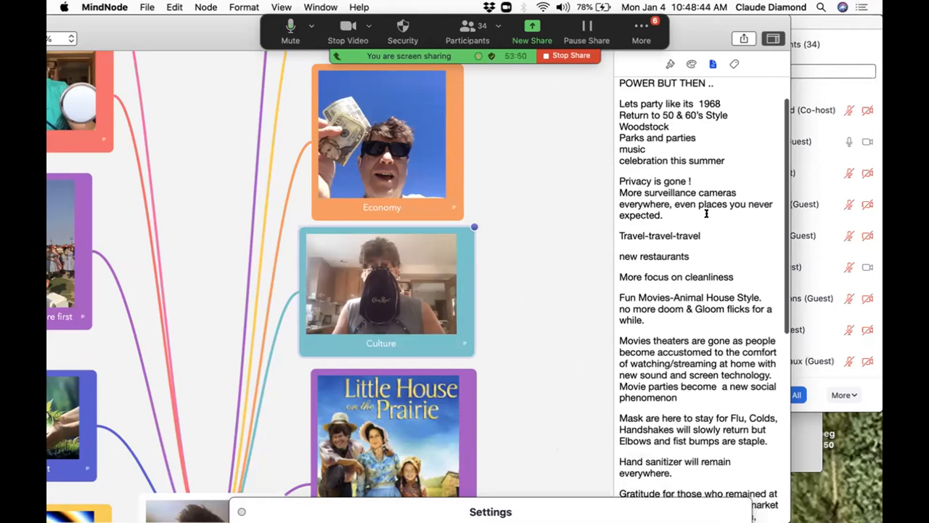
pyautogui.scroll(-3)
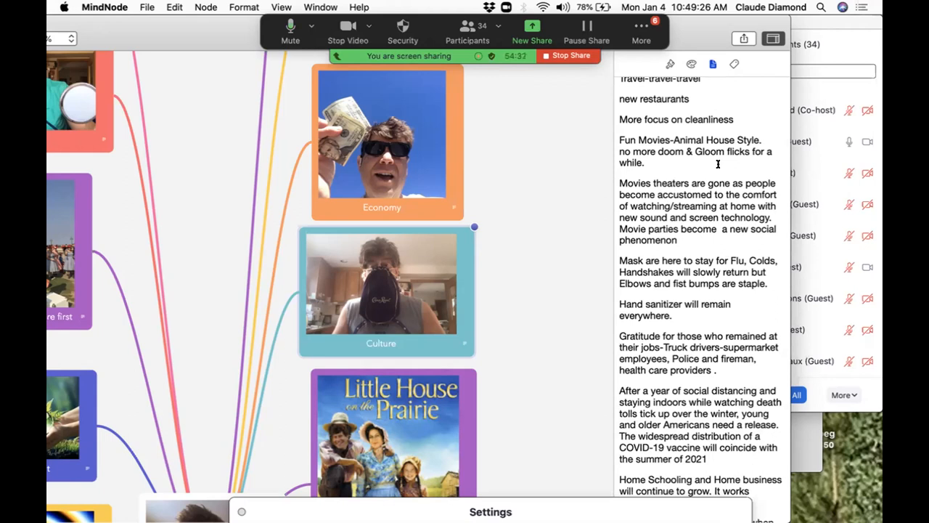
pyautogui.scroll(-3)
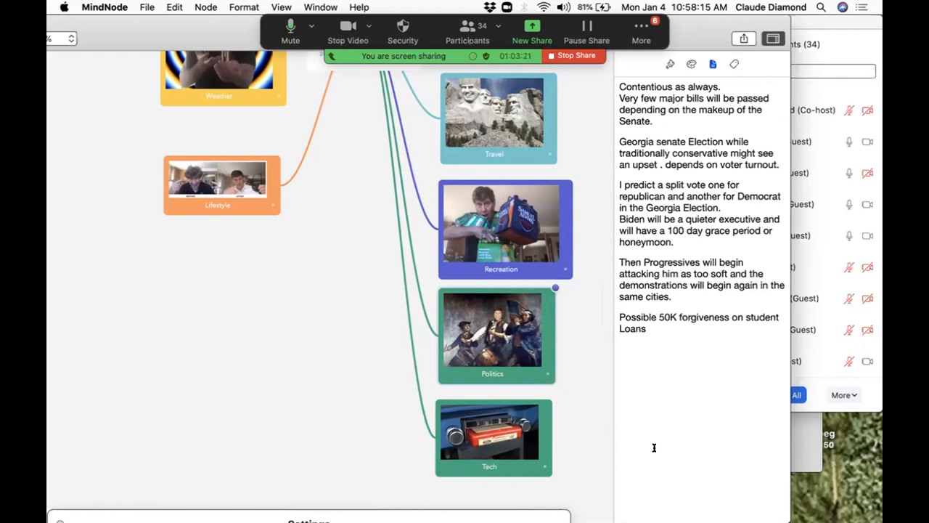
pyautogui.moveTo(639, 489)
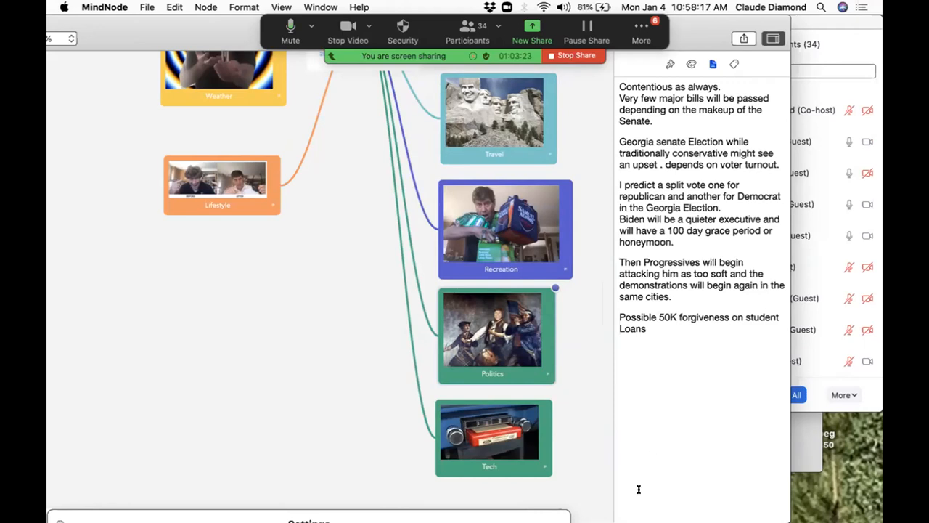